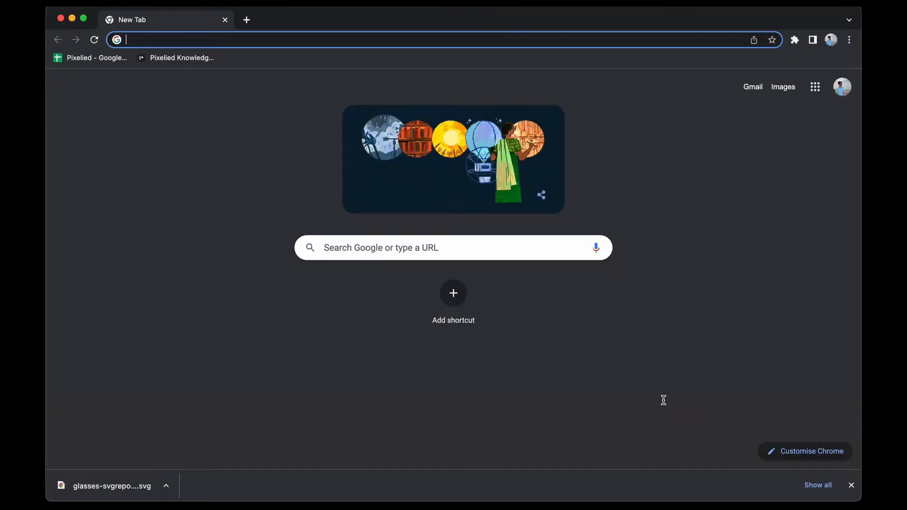
# Go to pixelied.com/upload and drop glasses-svgrepo-com.svg onto the upload area
pyautogui.write('pixelied.com/upload')
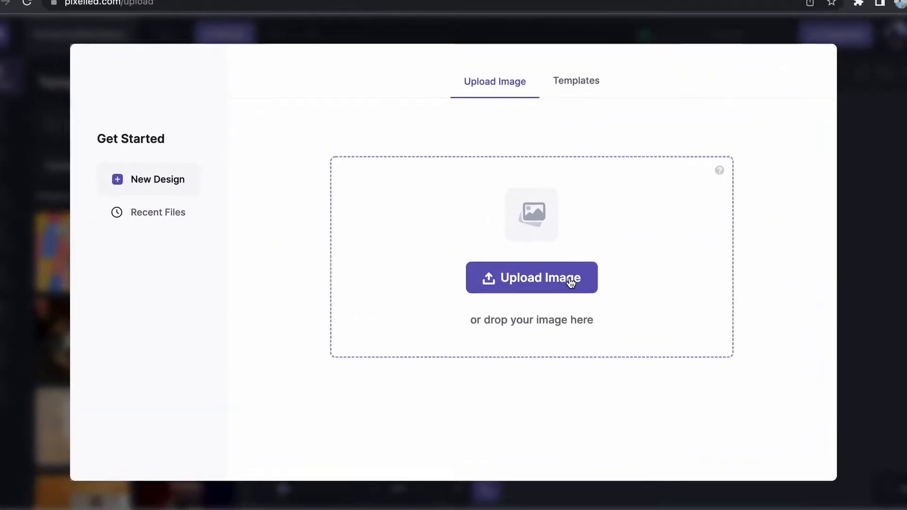
pyautogui.click(531, 278)
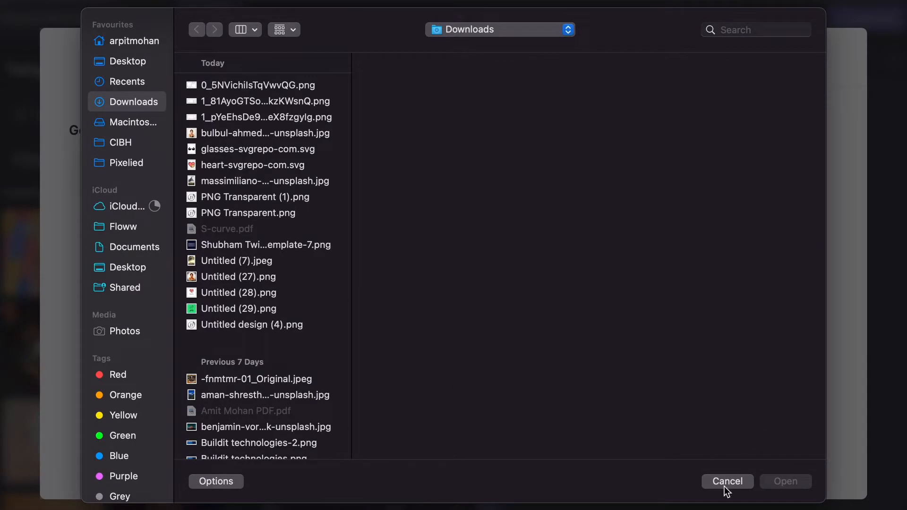
pyautogui.click(727, 482)
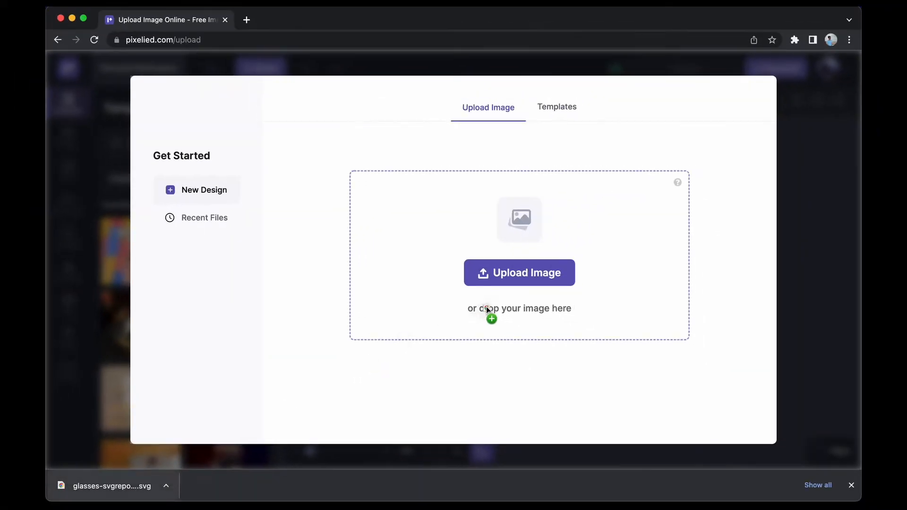
# Open the glasses upload in a 1000x1000 design and rotate the sunglasses at an angle
pyautogui.click(518, 272)
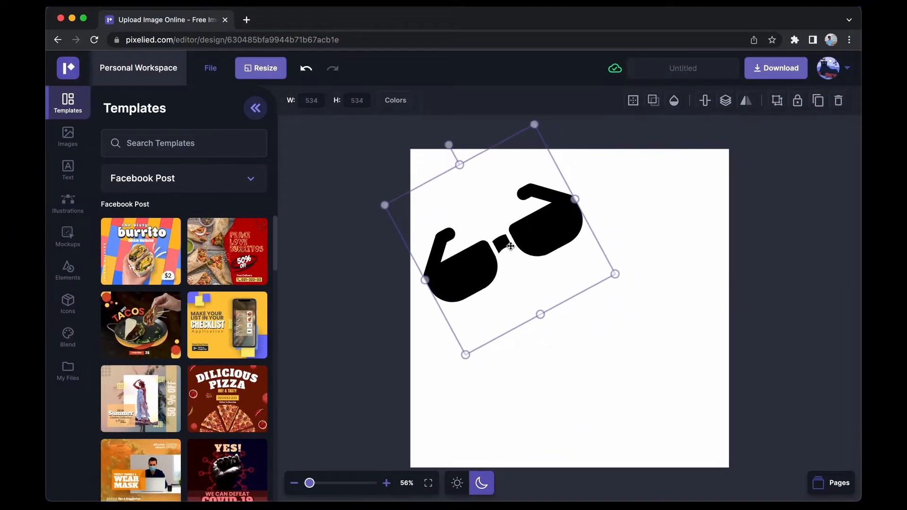
pyautogui.click(576, 323)
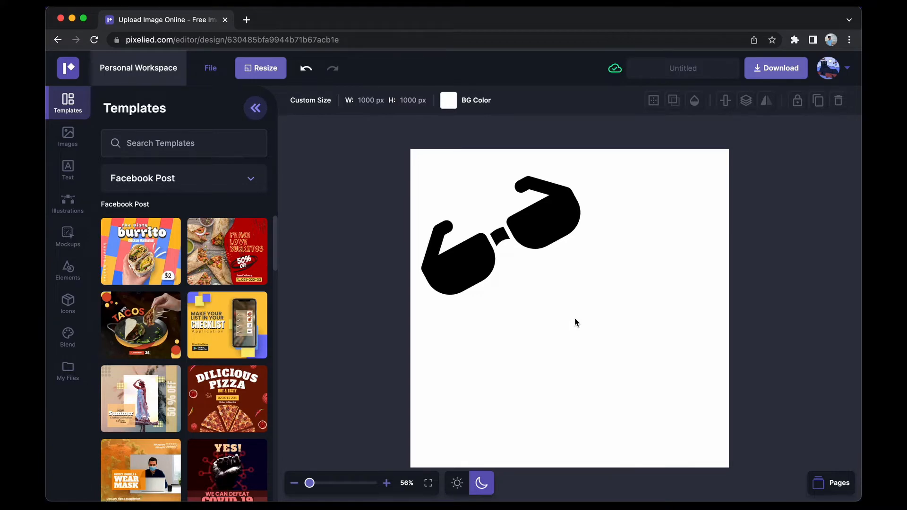
# Set the canvas background colour to blue #0c83cc
pyautogui.click(448, 100)
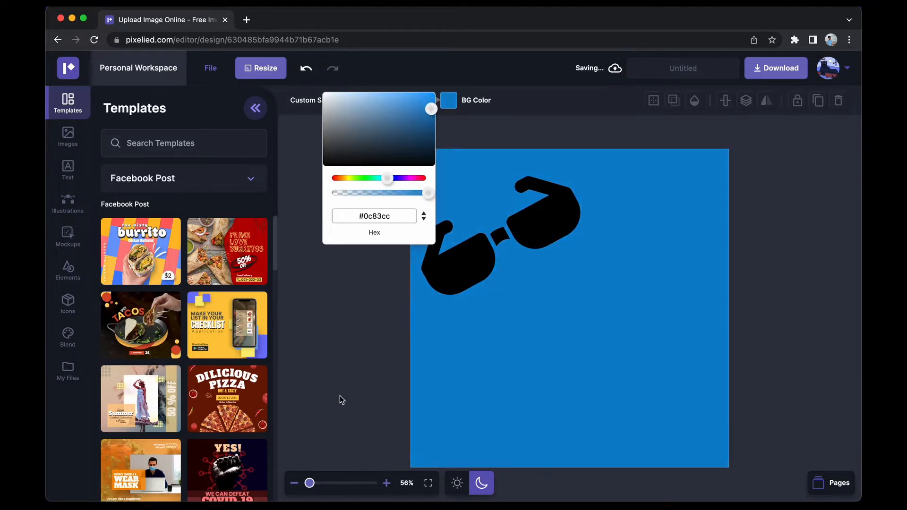
pyautogui.click(342, 399)
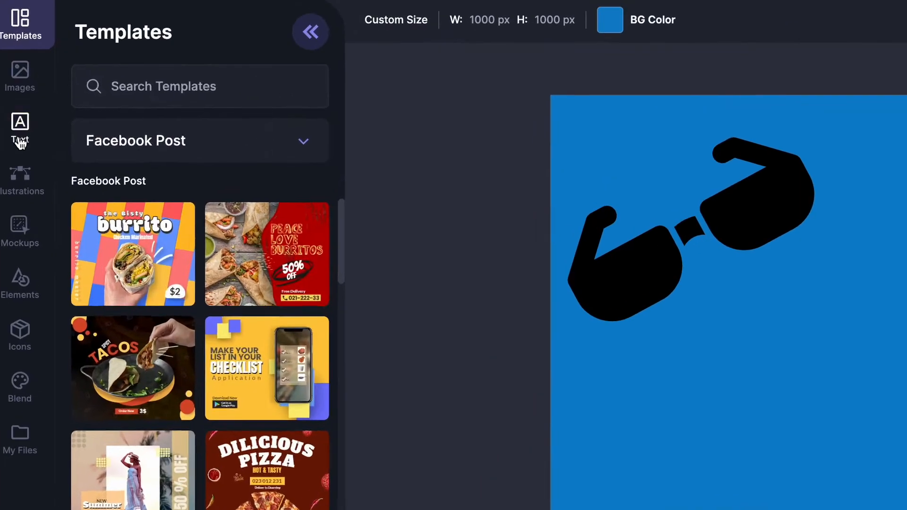
# Add the JOHN DOE text style from the Text Styles list to the design
pyautogui.click(20, 131)
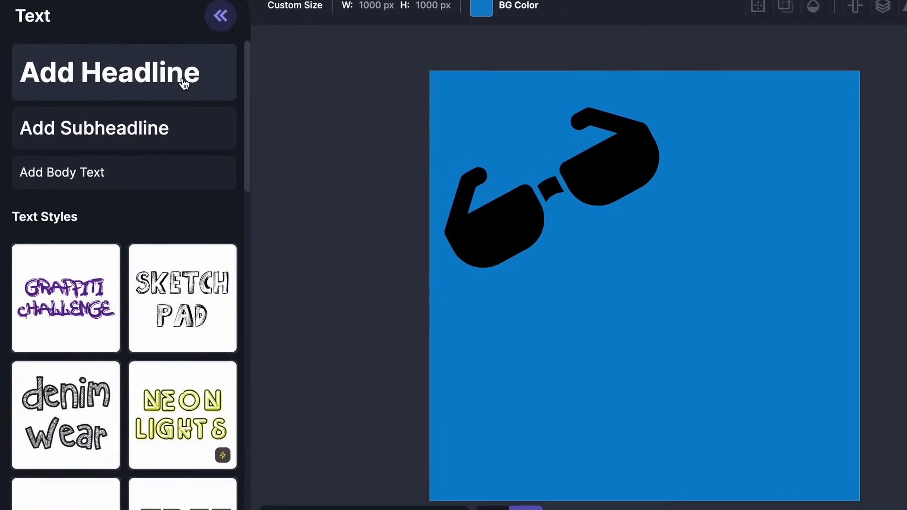
pyautogui.moveTo(184, 73)
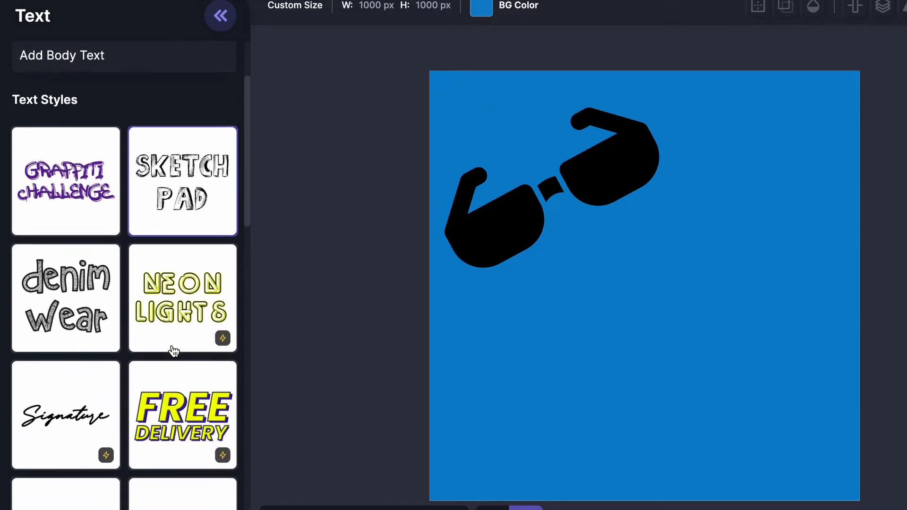
pyautogui.scroll(-3)
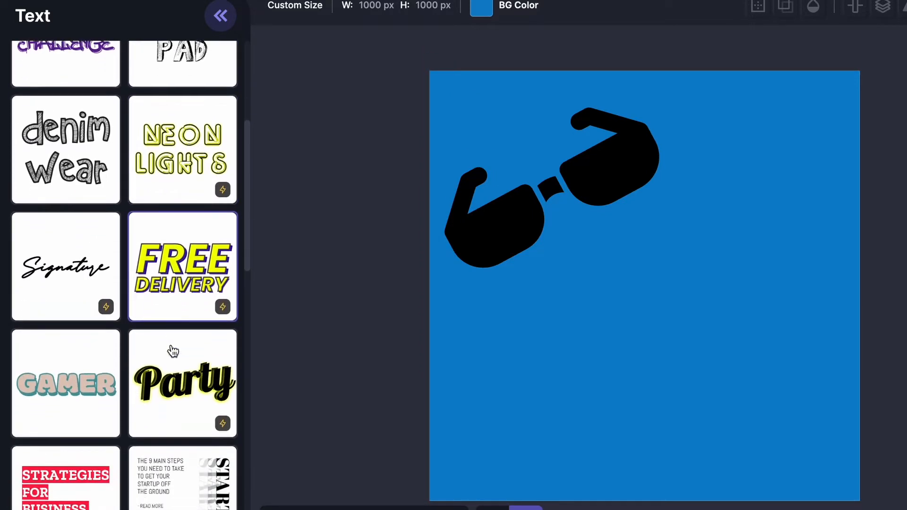
pyautogui.scroll(-3)
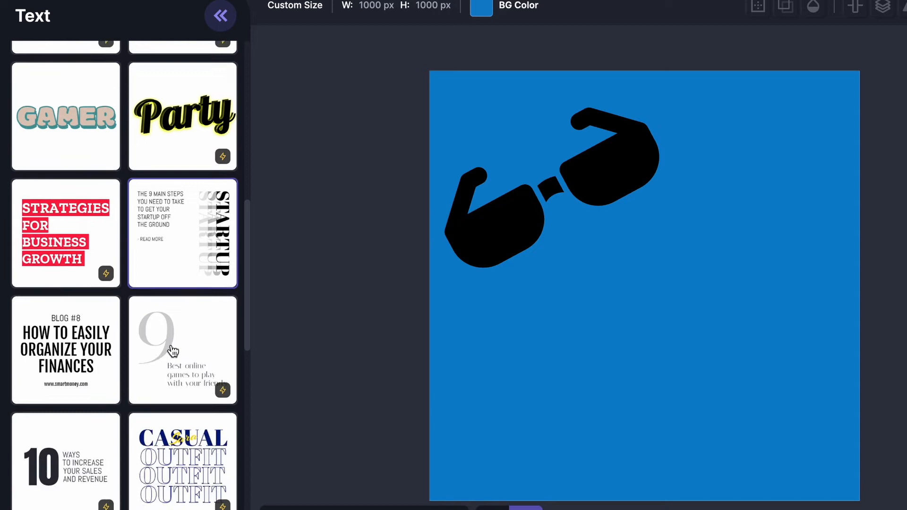
pyautogui.scroll(-3)
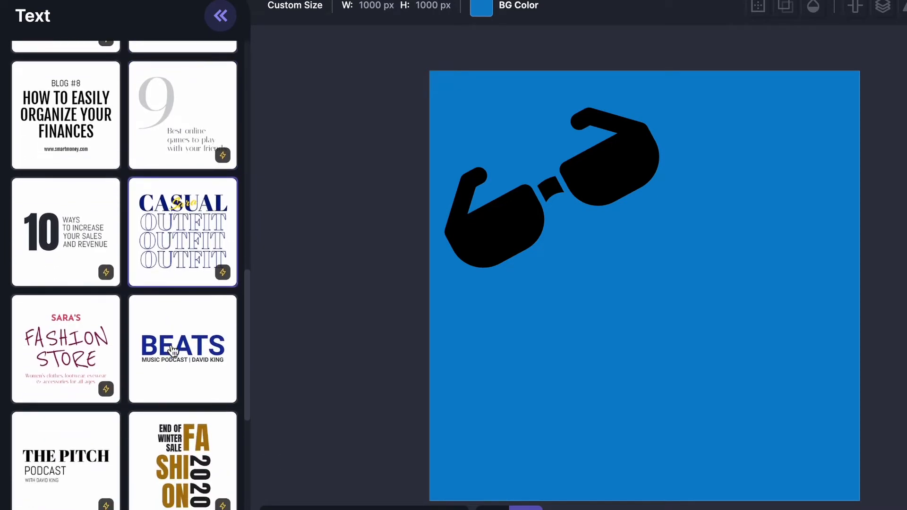
pyautogui.scroll(-3)
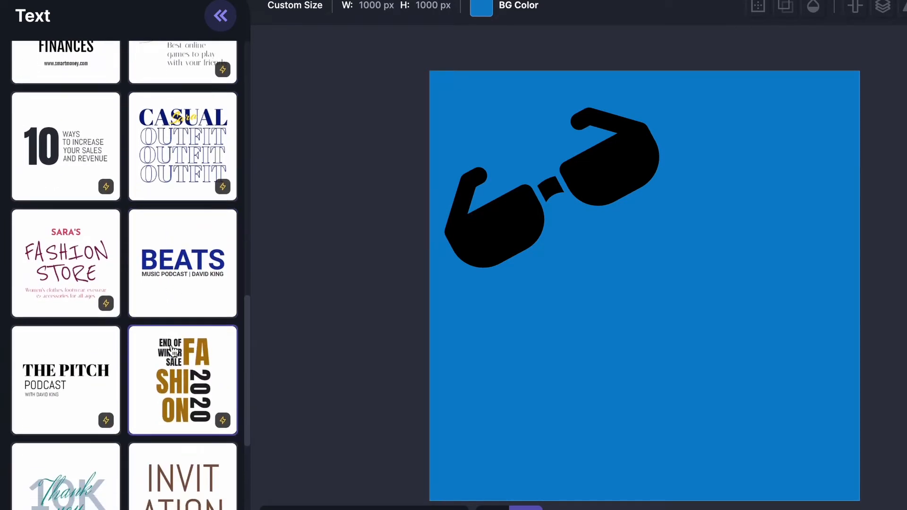
pyautogui.scroll(-3)
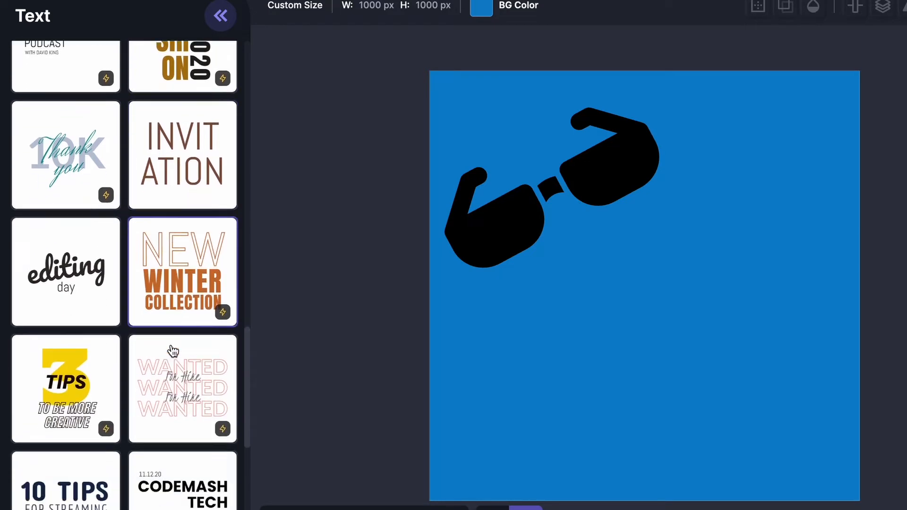
pyautogui.scroll(-3)
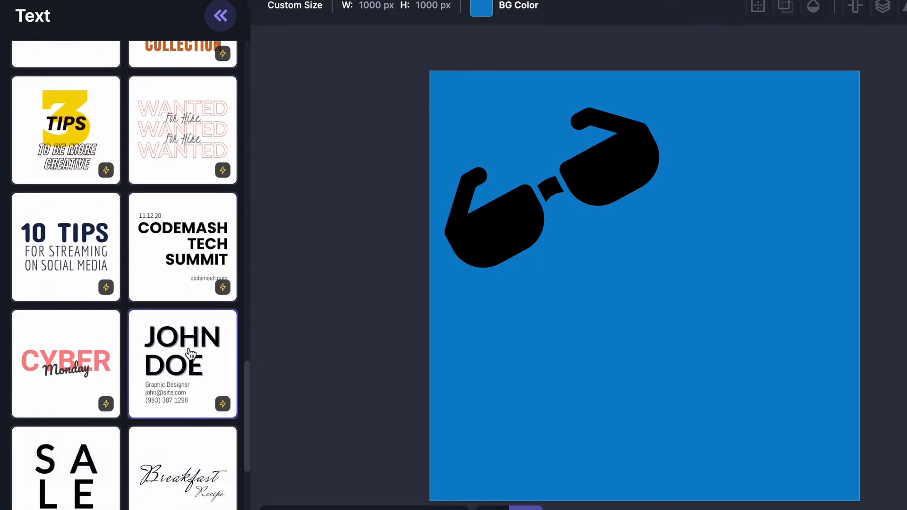
pyautogui.moveTo(175, 379)
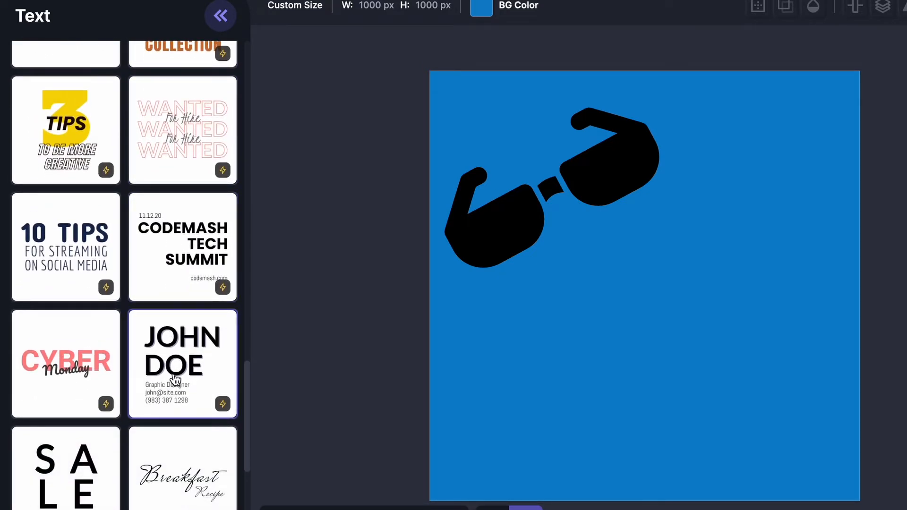
pyautogui.click(182, 363)
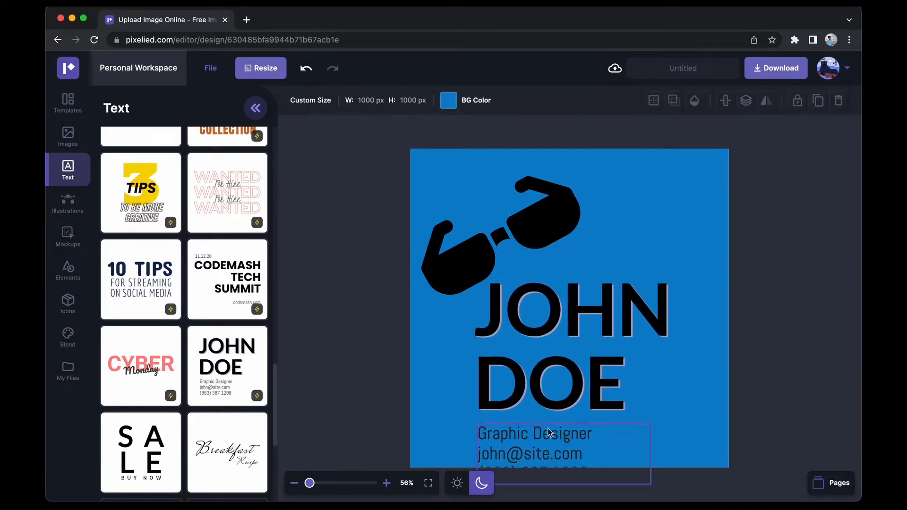
# Delete the Graphic Designer and contact text block, keeping only JOHN DOE
pyautogui.click(534, 434)
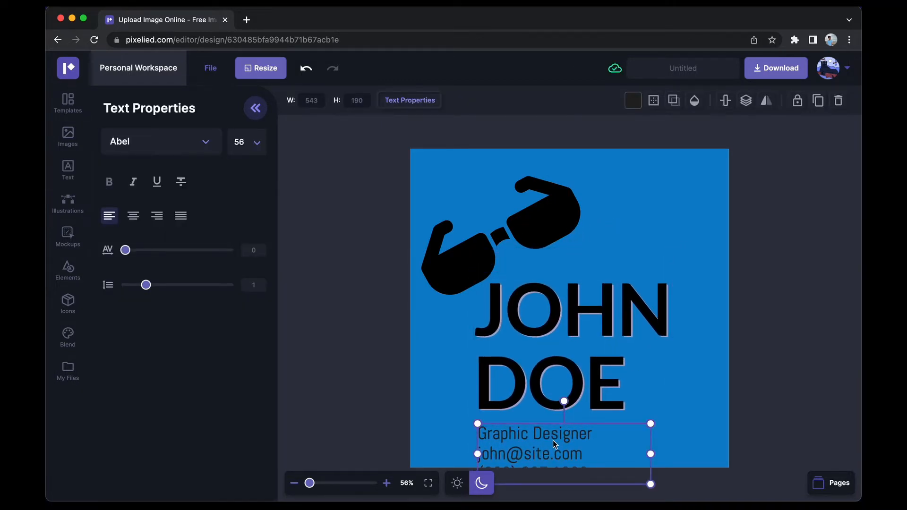
pyautogui.click(573, 329)
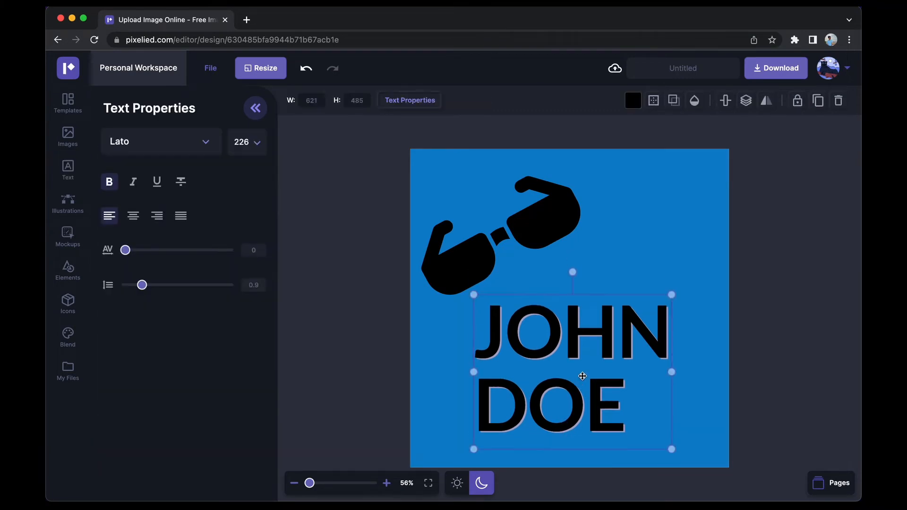
pyautogui.click(68, 170)
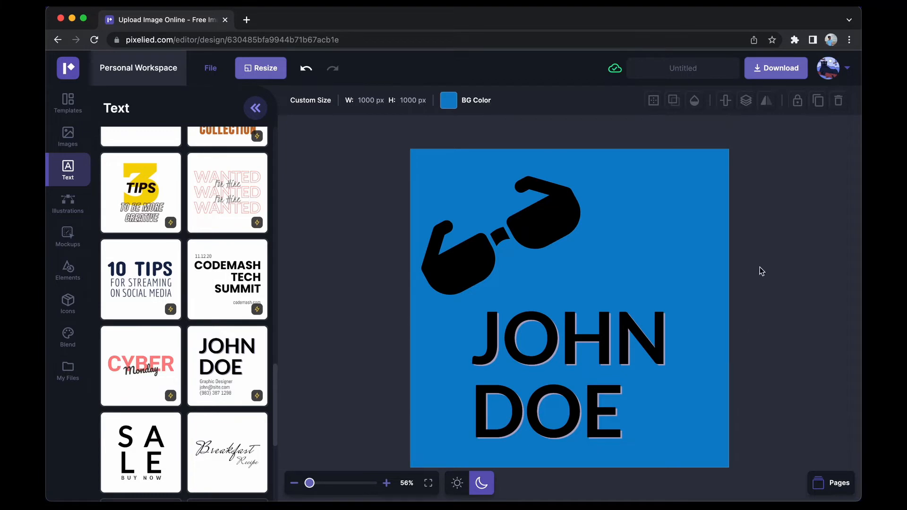
# Download the design as SVG (Beta) and open Untitled.svg from Chrome's download bar
pyautogui.click(776, 67)
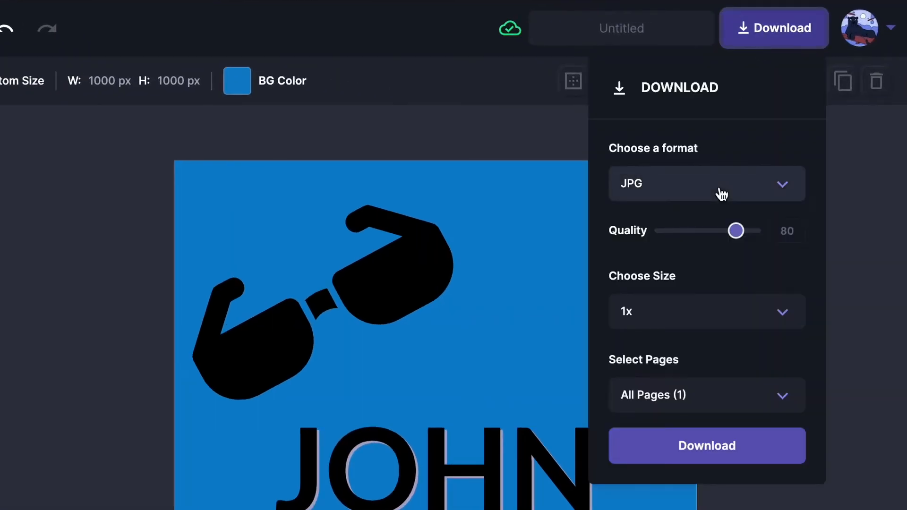
pyautogui.click(706, 183)
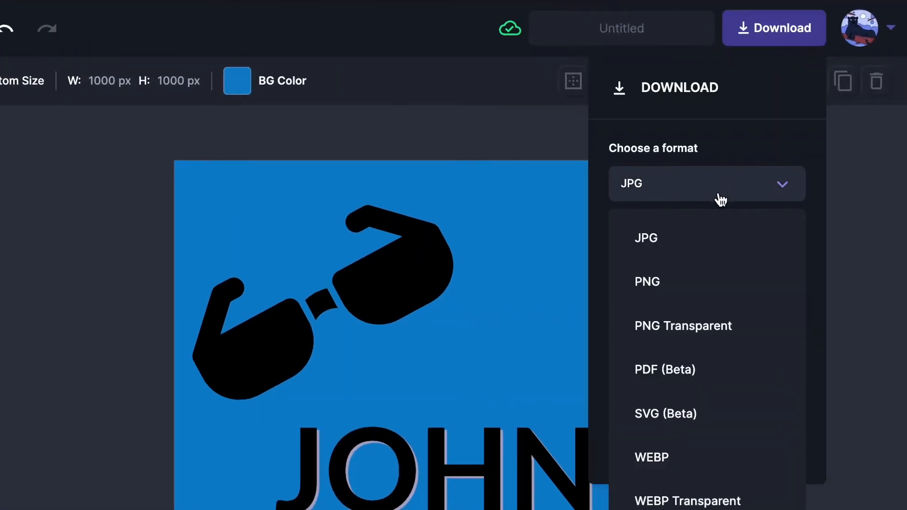
pyautogui.click(664, 412)
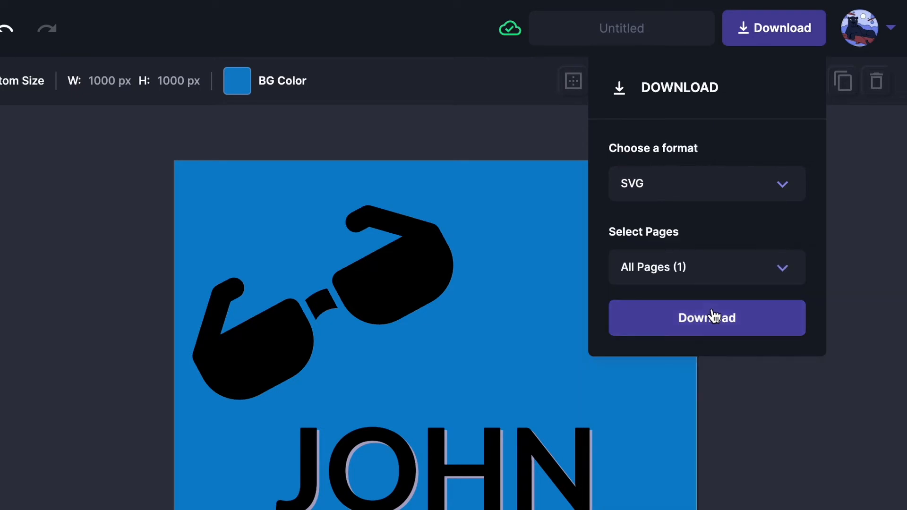
pyautogui.click(706, 317)
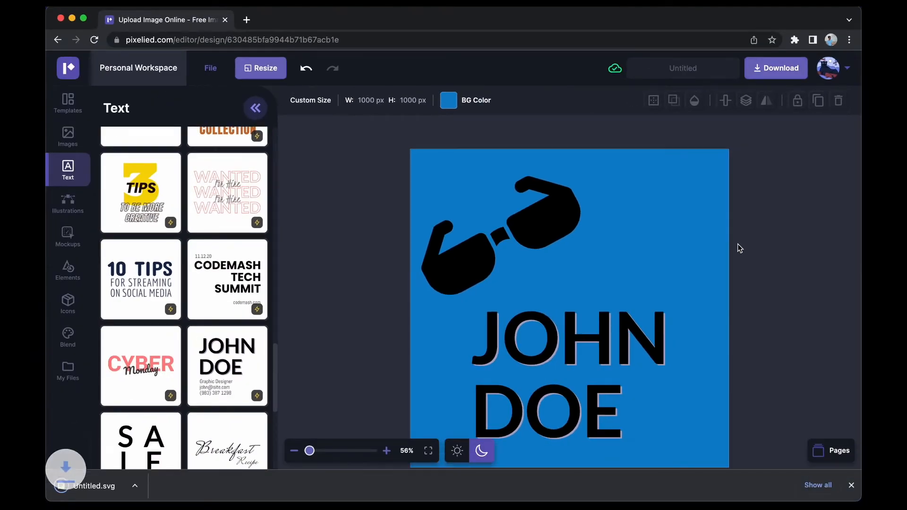
pyautogui.click(110, 486)
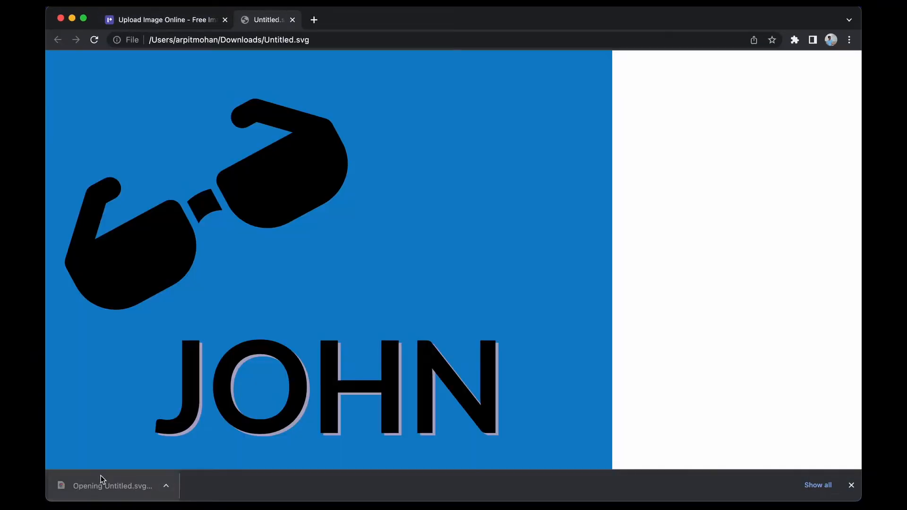